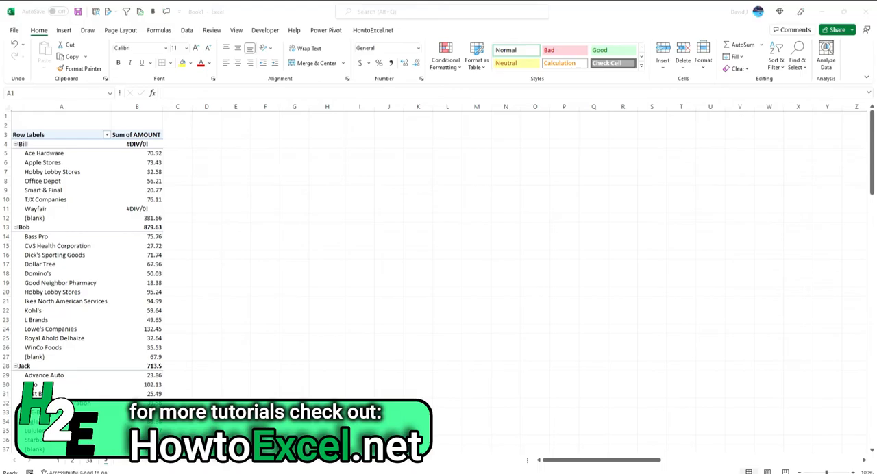
pyautogui.moveTo(660, 183)
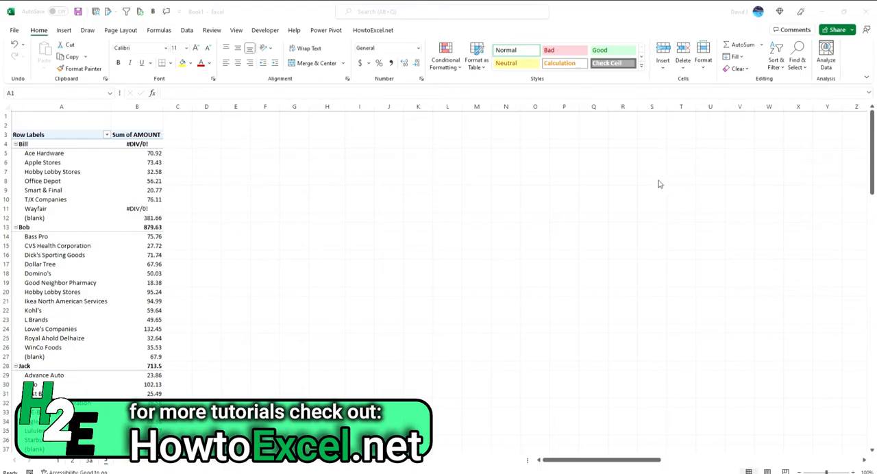
pyautogui.moveTo(123, 208)
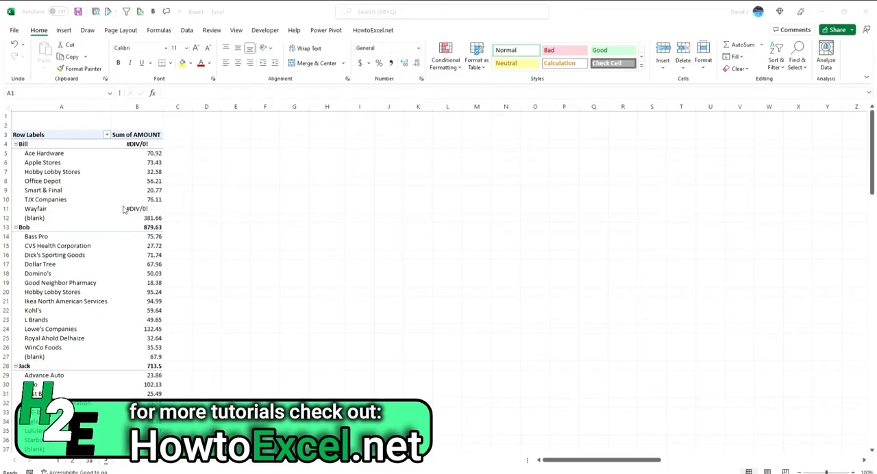
pyautogui.moveTo(115, 200)
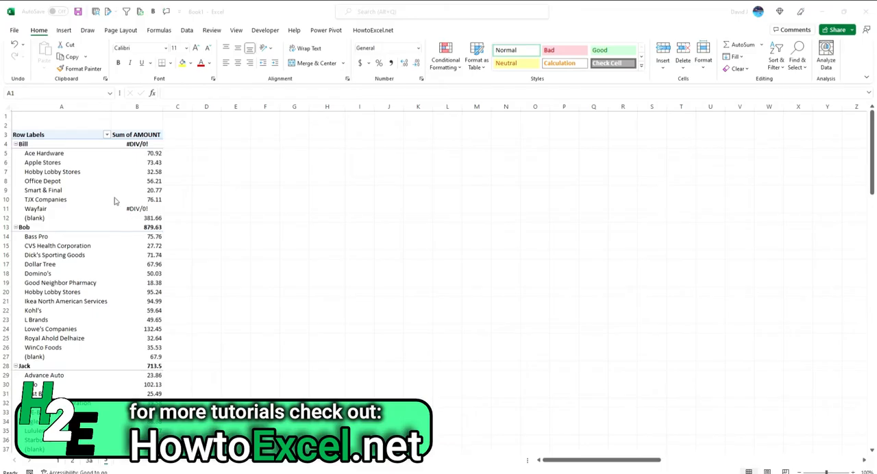
pyautogui.moveTo(145, 154)
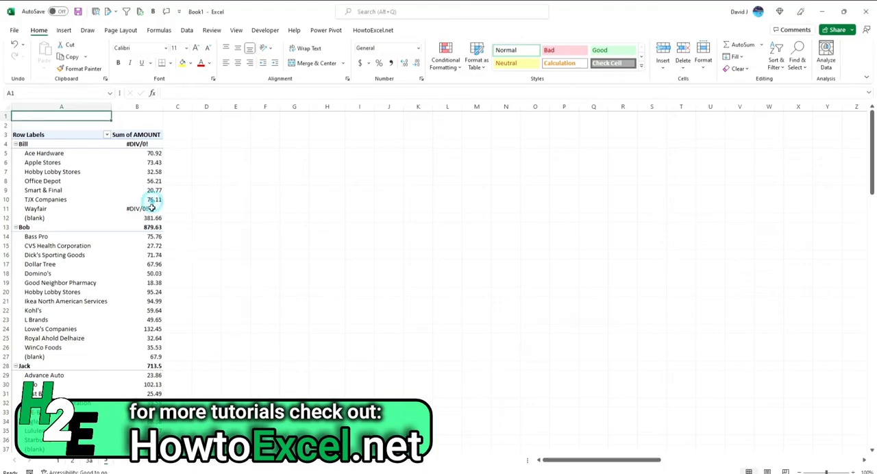
# Step: Select a pivot value cell and then the (blank) row label in A13
pyautogui.click(137, 208)
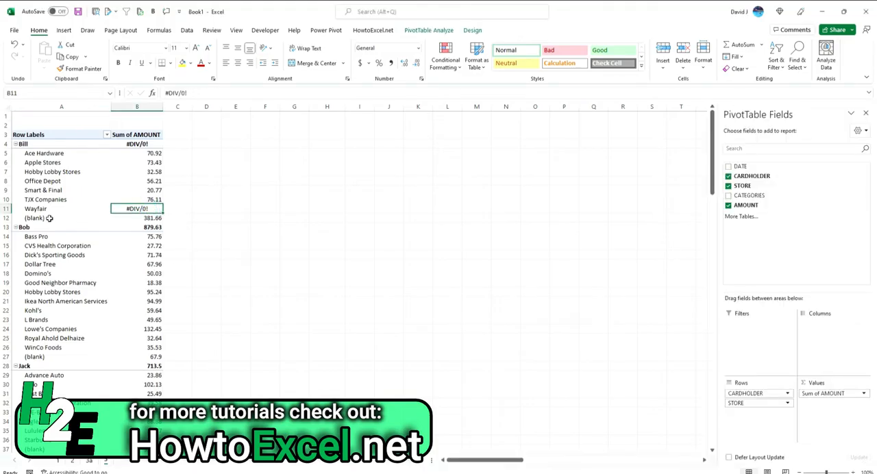
pyautogui.click(34, 218)
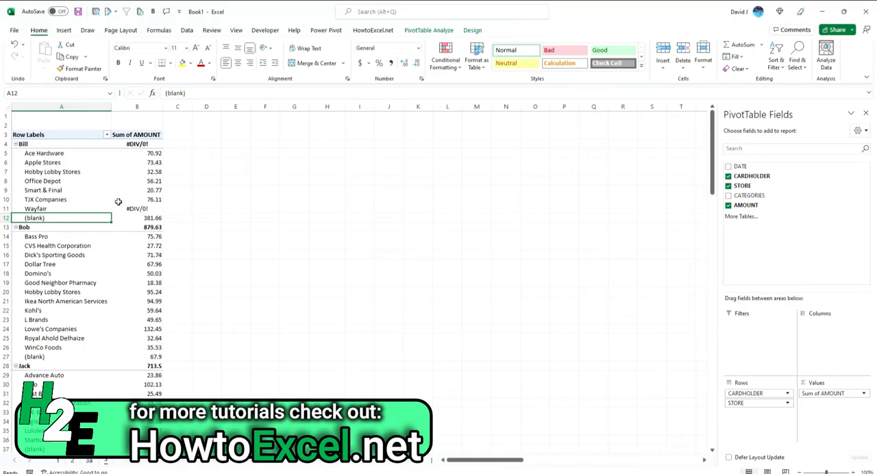
pyautogui.moveTo(121, 186)
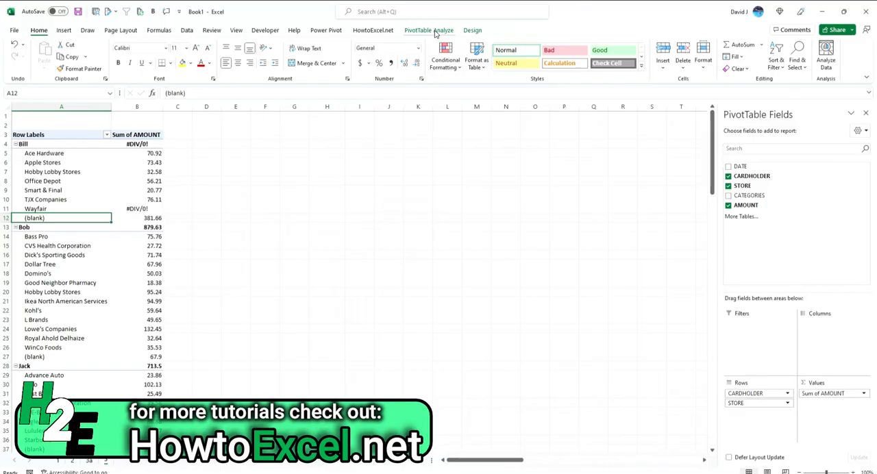
# Step: Set the PivotTable Options to show an empty value in place of errors like #DIV/0!
pyautogui.click(430, 31)
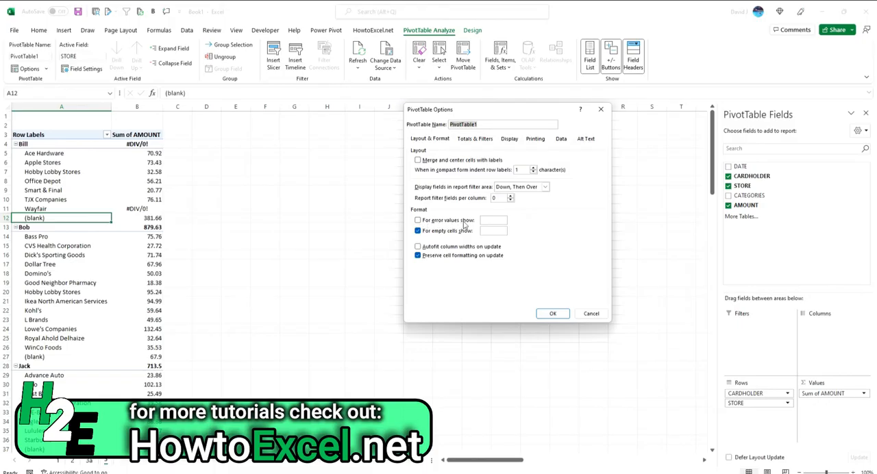
pyautogui.click(418, 220)
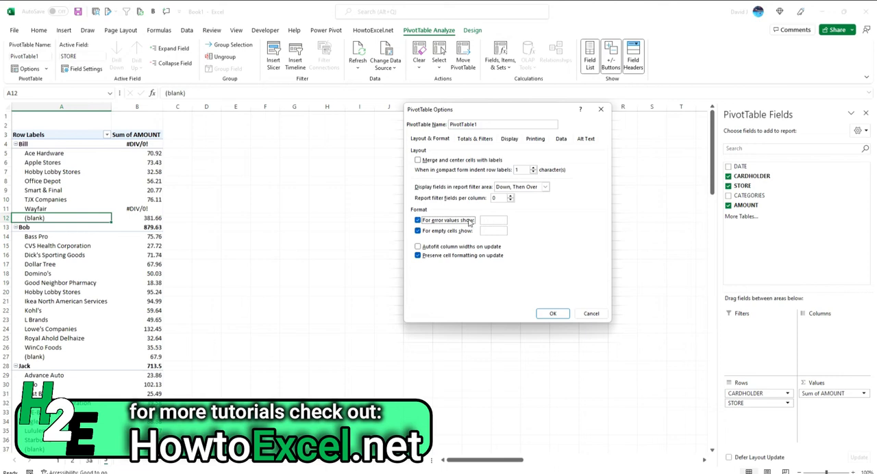
pyautogui.moveTo(178, 211)
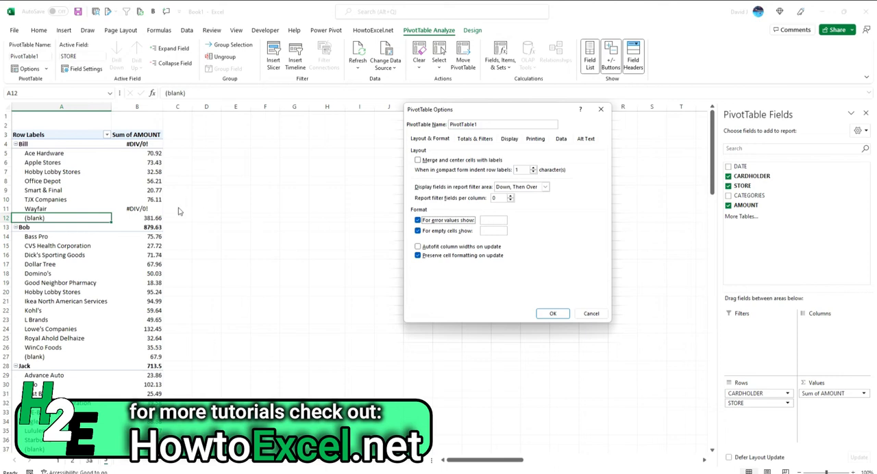
pyautogui.moveTo(547, 304)
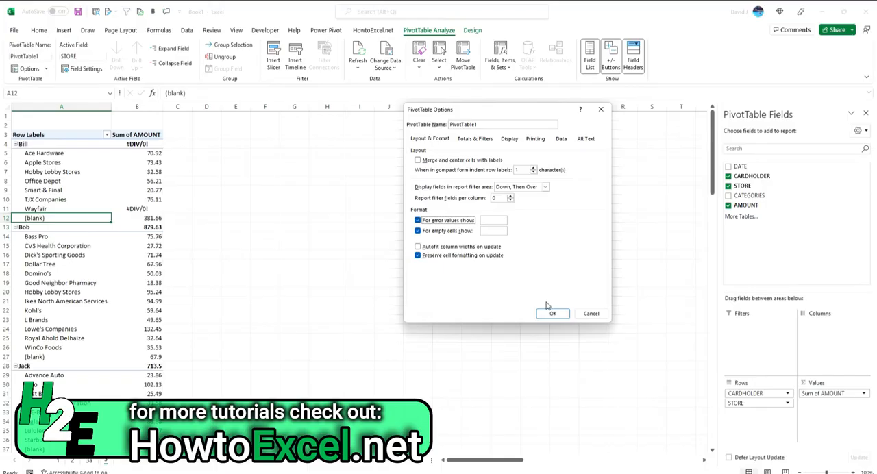
pyautogui.click(553, 314)
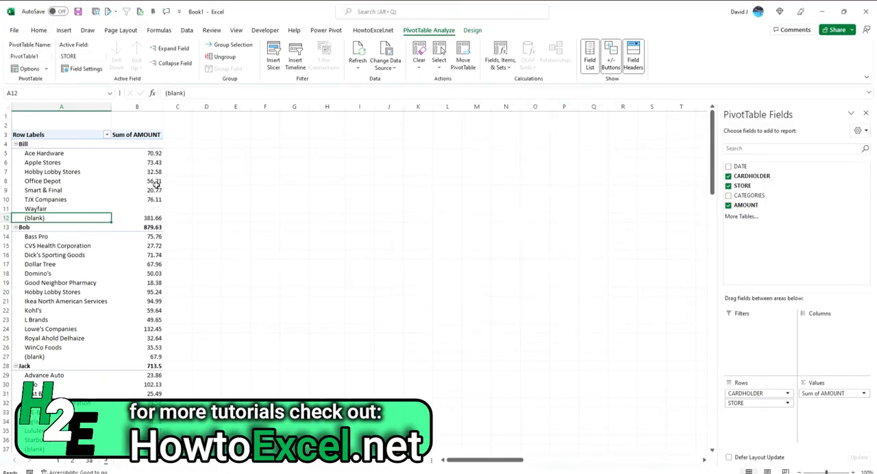
pyautogui.moveTo(203, 208)
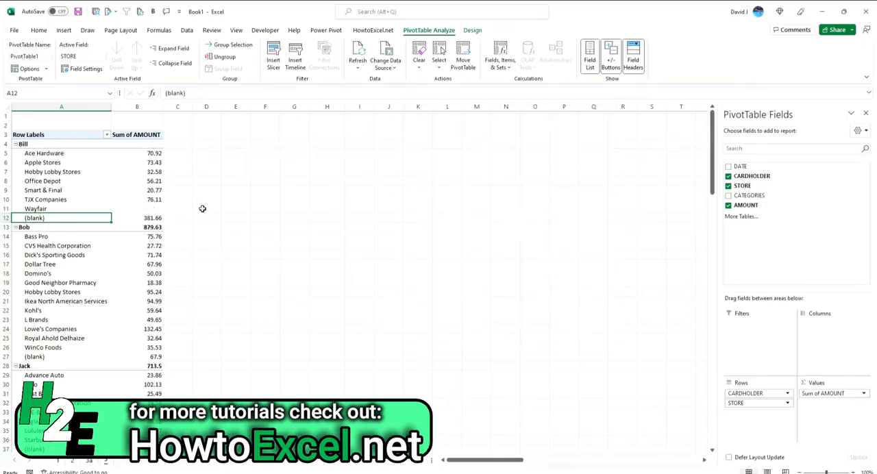
pyautogui.moveTo(137, 228)
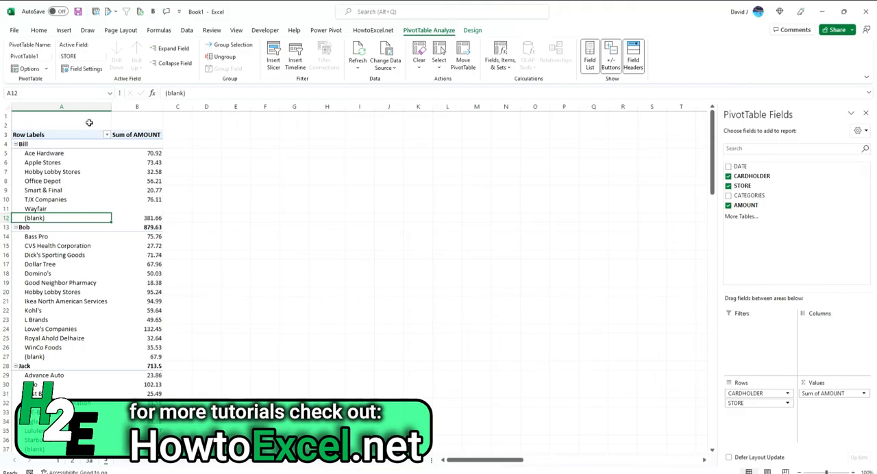
# Step: Select the entire row-labels column A
pyautogui.click(47, 30)
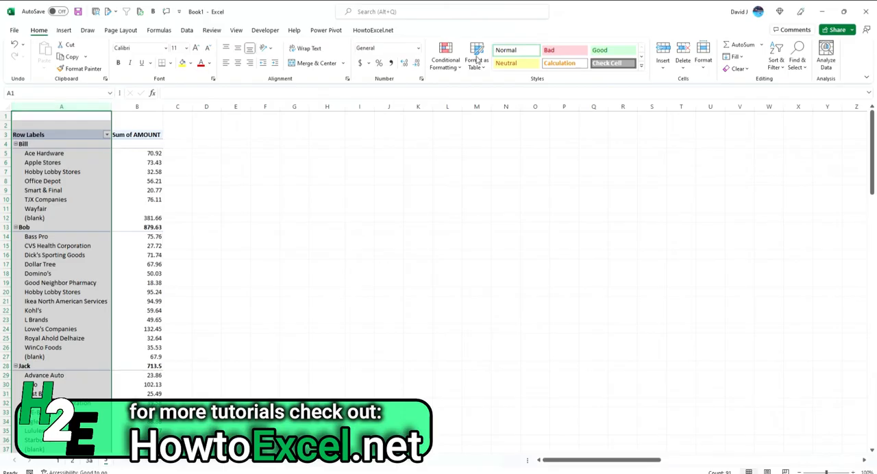
# Step: Begin a new conditional formatting rule using a formula to determine which cells to format
pyautogui.click(446, 58)
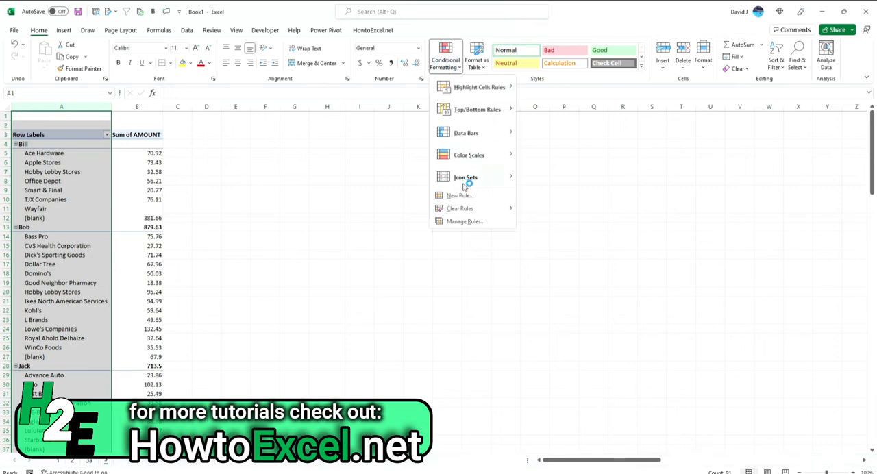
pyautogui.click(458, 195)
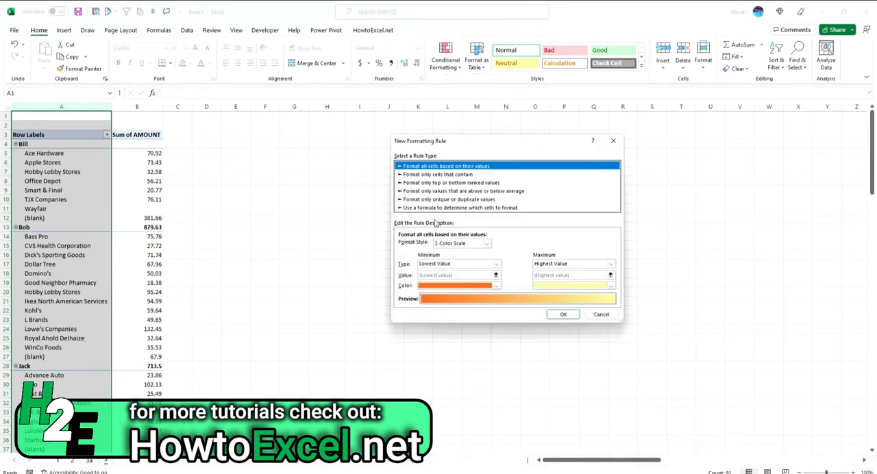
pyautogui.click(459, 208)
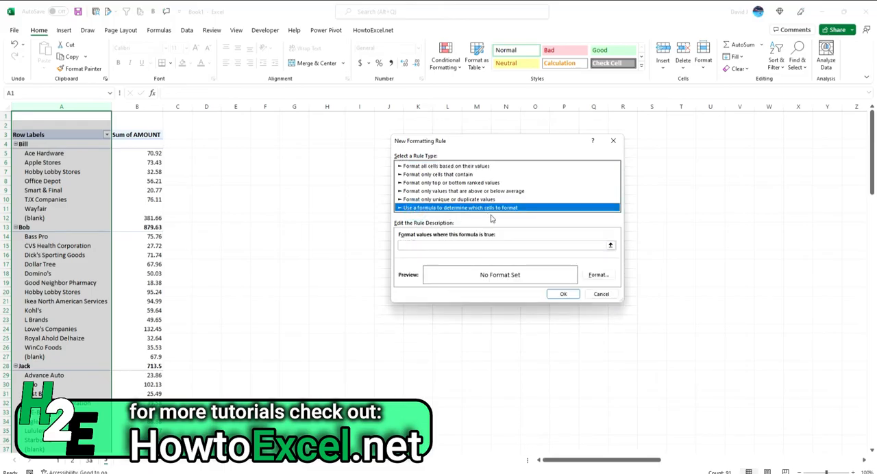
# Step: Apply the rule =A1="(blank)" with custom number format ;;; so the (blank) labels vanish
pyautogui.click(500, 246)
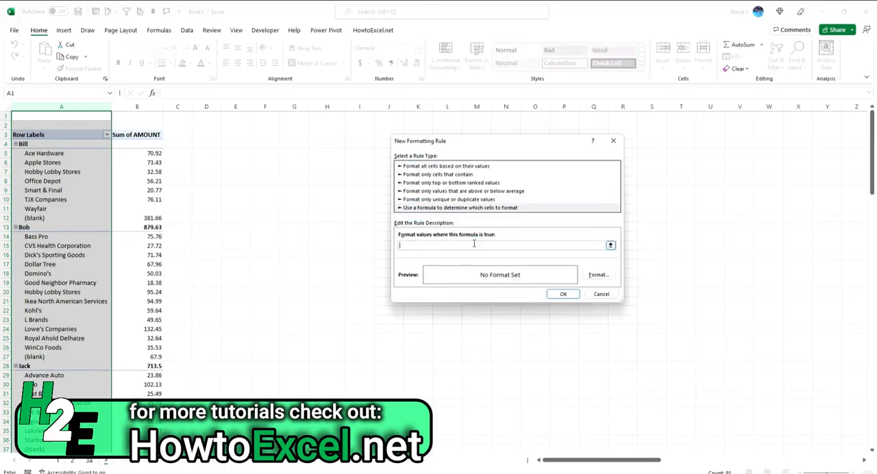
pyautogui.write('=')
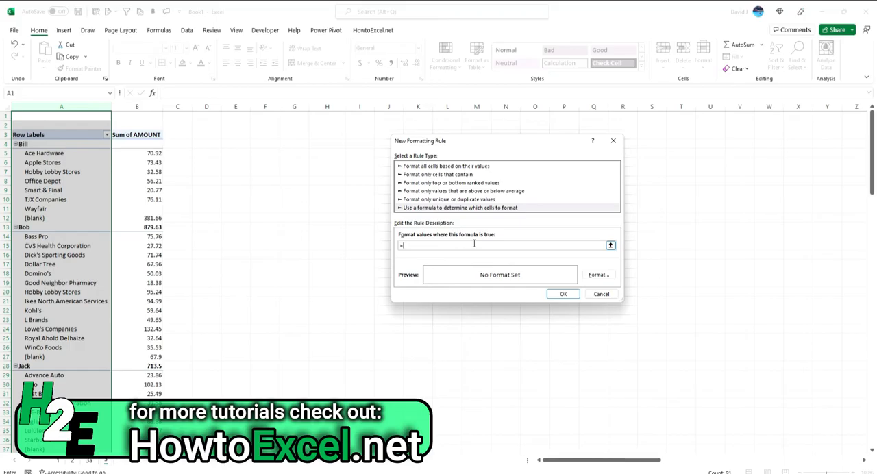
pyautogui.write('A1')
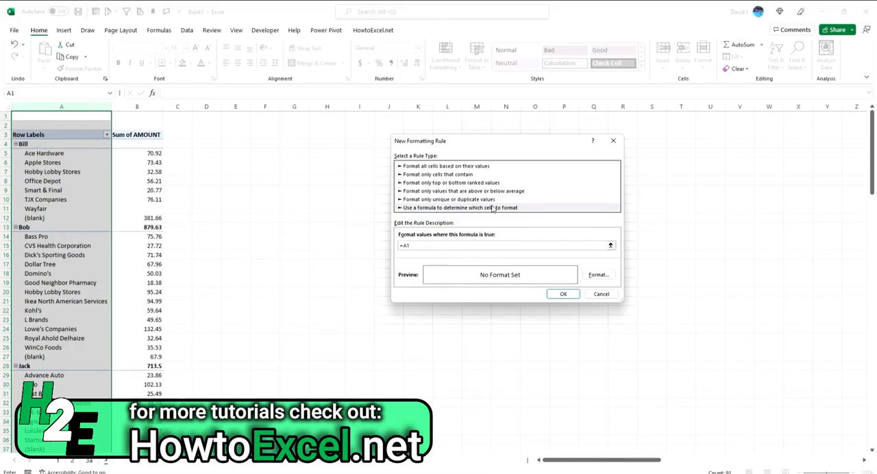
pyautogui.moveTo(473, 204)
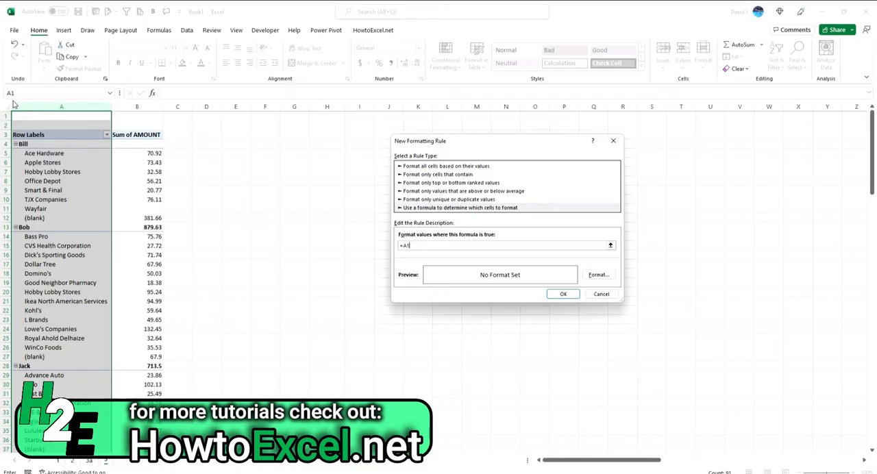
pyautogui.moveTo(316, 241)
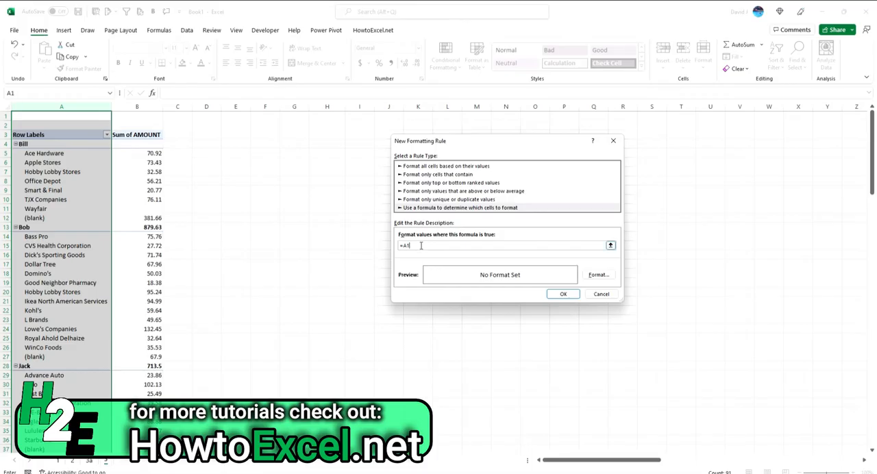
pyautogui.write('="(blank')
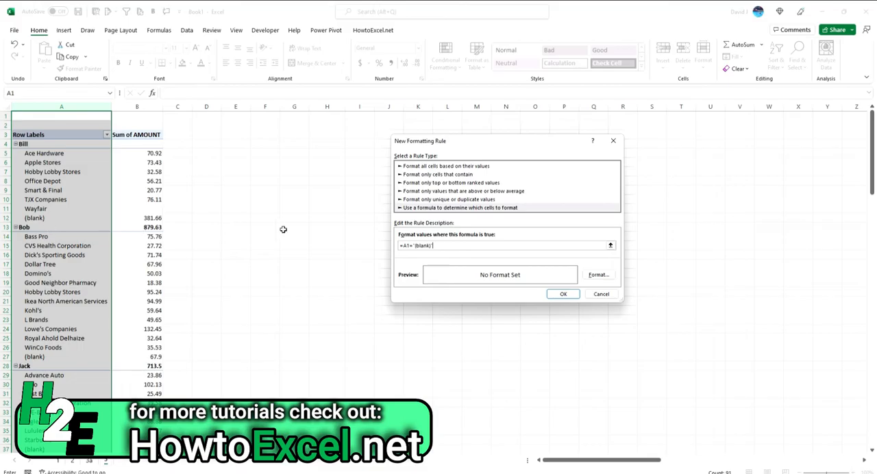
pyautogui.moveTo(285, 230)
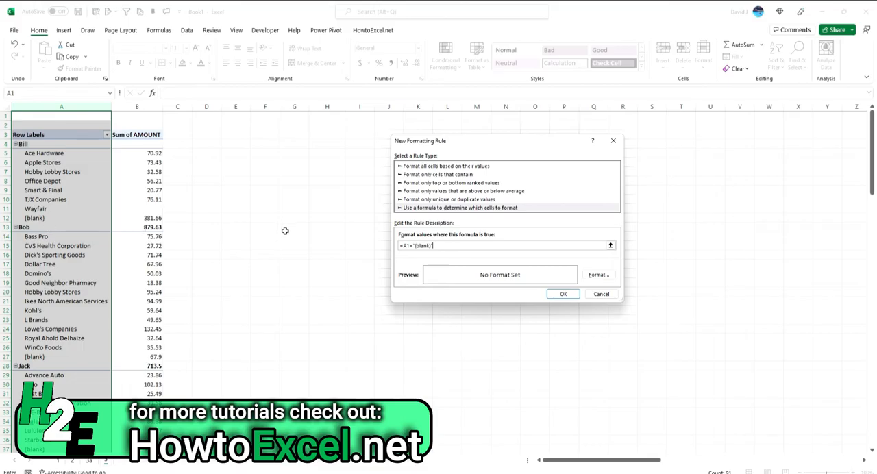
pyautogui.moveTo(76, 125)
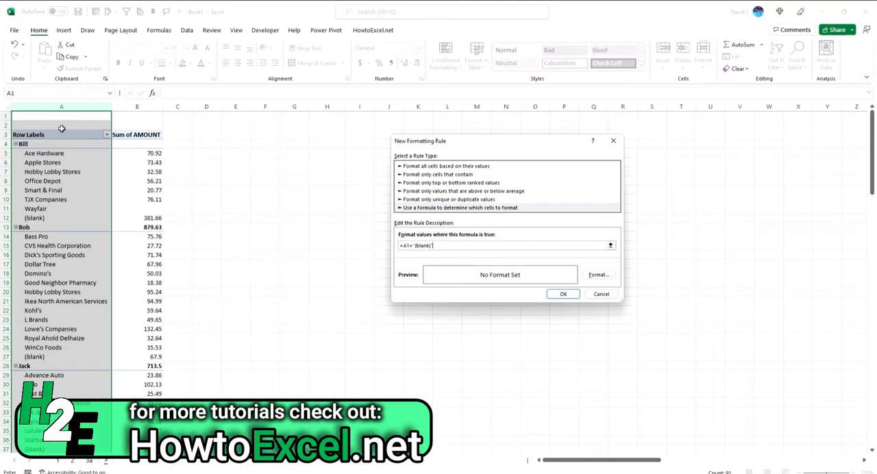
pyautogui.moveTo(71, 211)
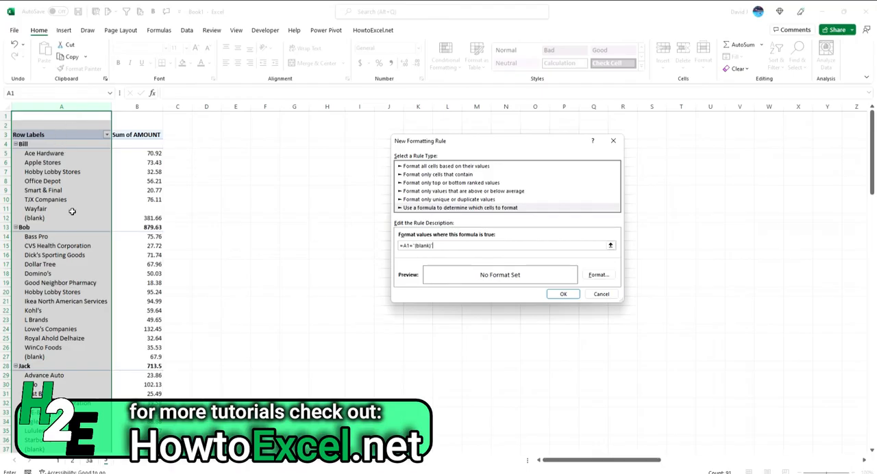
pyautogui.moveTo(412, 255)
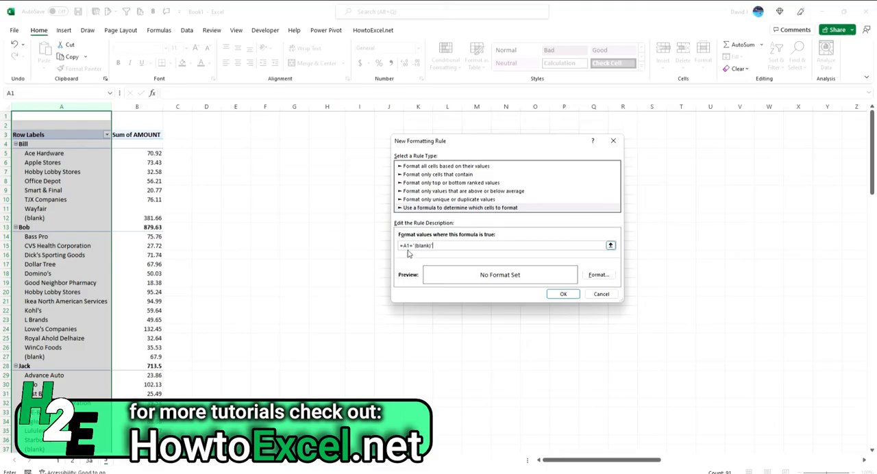
pyautogui.moveTo(420, 255)
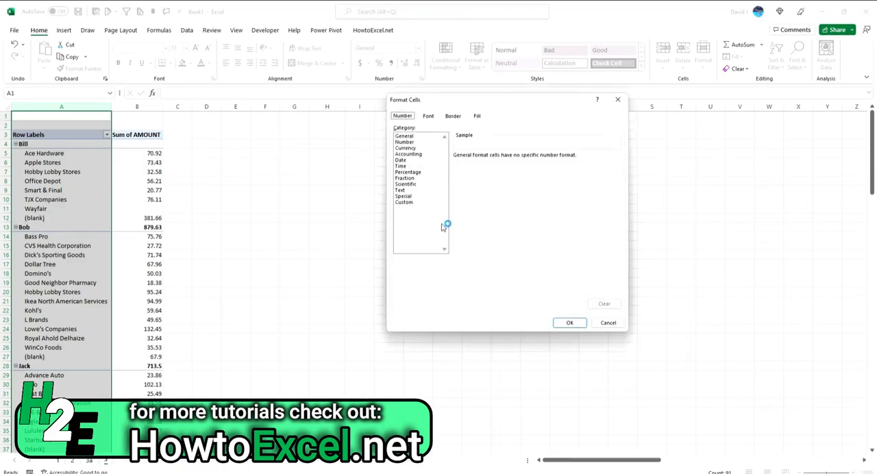
pyautogui.click(404, 202)
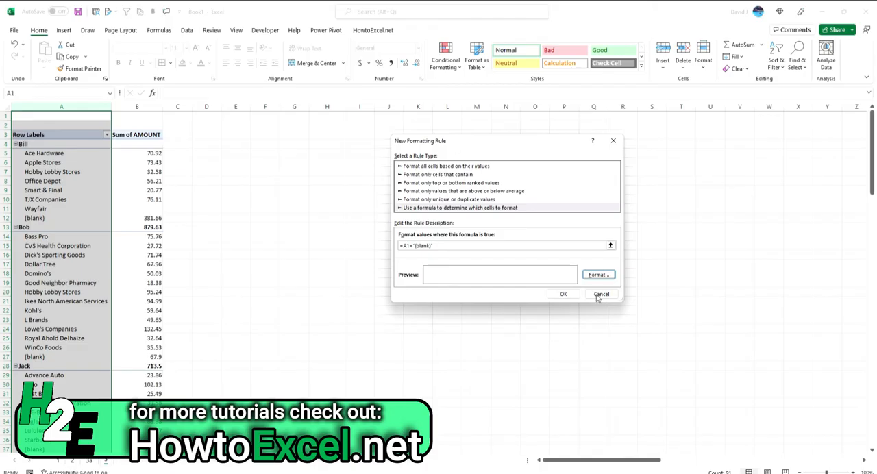
pyautogui.click(601, 294)
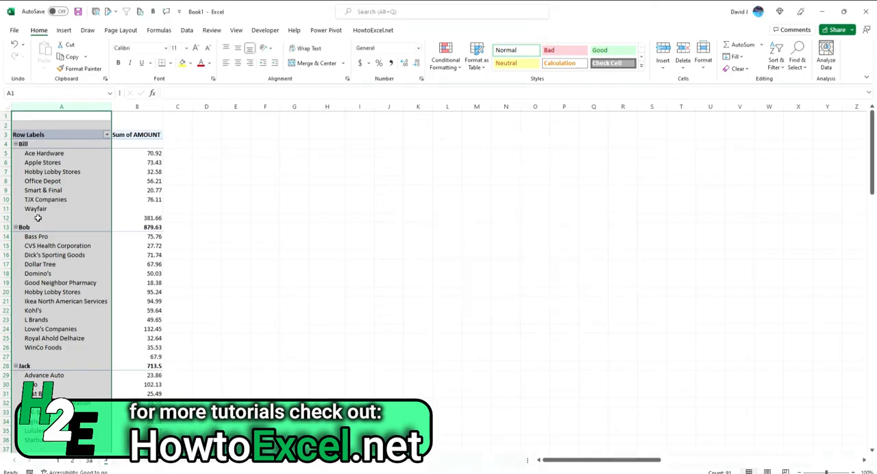
pyautogui.click(61, 218)
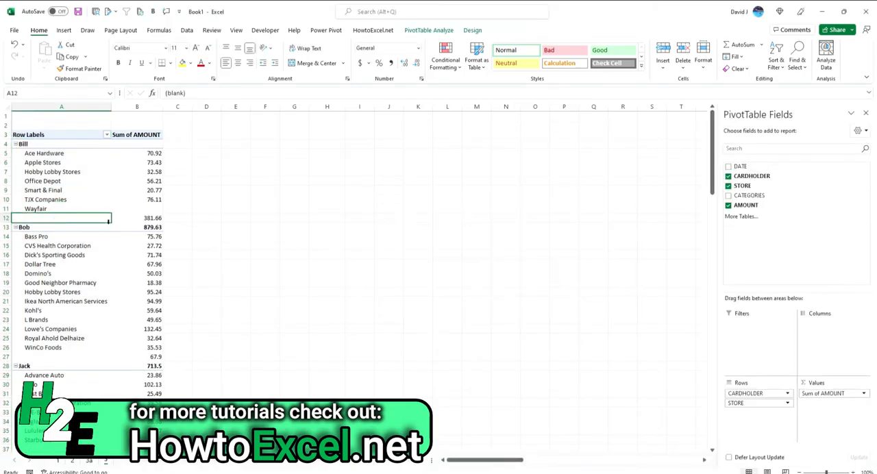
pyautogui.click(137, 217)
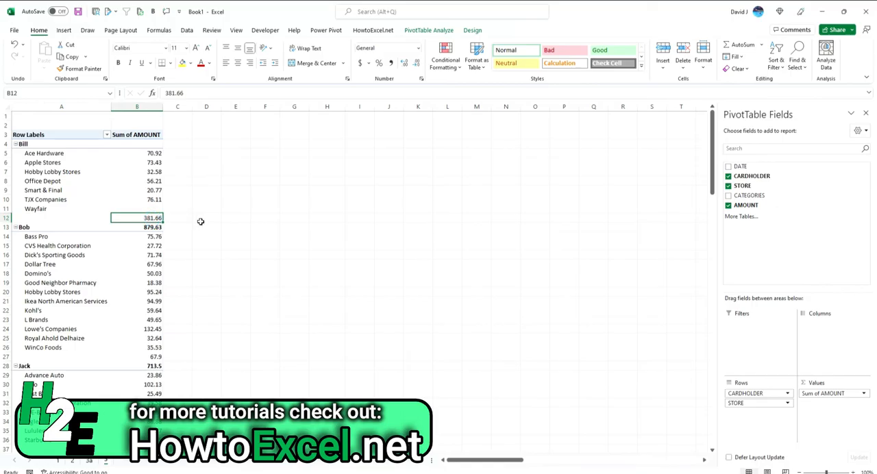
pyautogui.moveTo(260, 115)
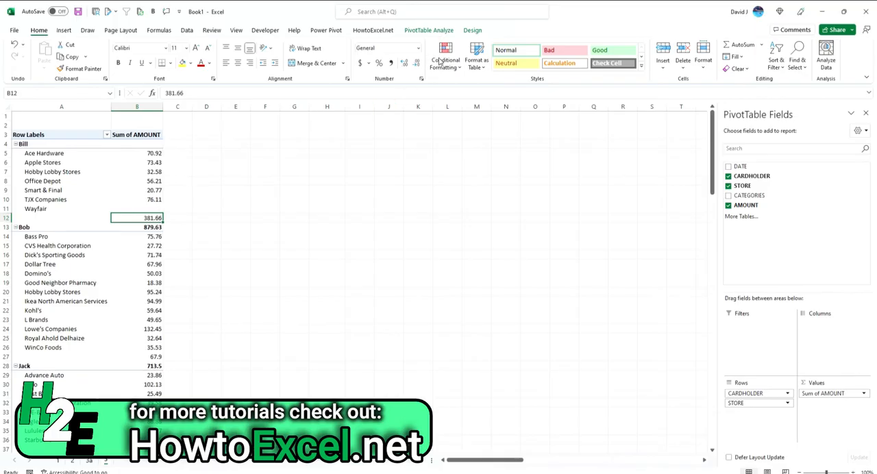
pyautogui.click(445, 54)
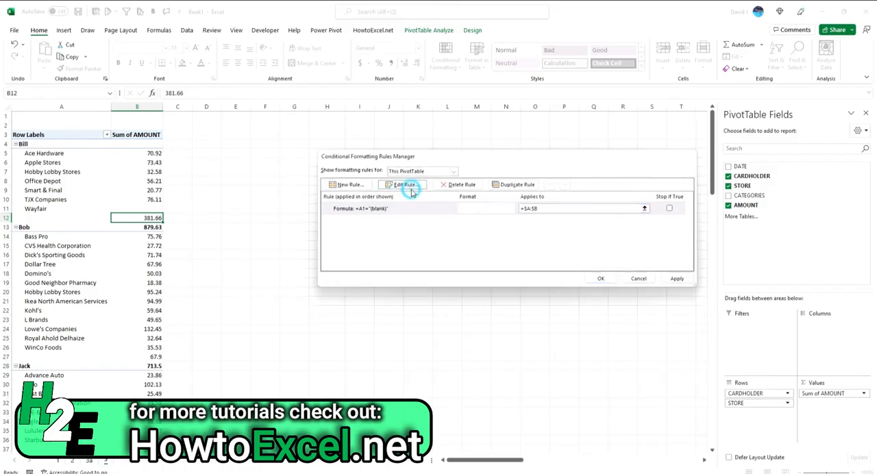
# Step: Edit the rule to =$A1="(blank)" over =$A:$B so the (blank) rows' amounts disappear too
pyautogui.click(403, 183)
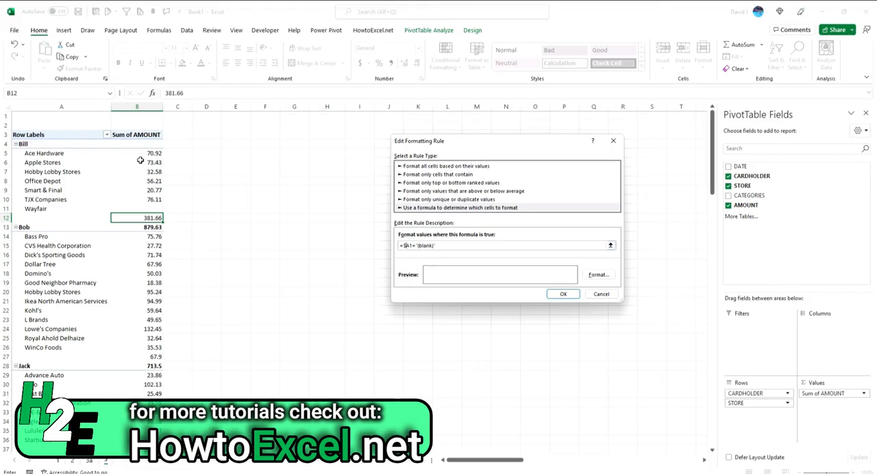
pyautogui.moveTo(48, 218)
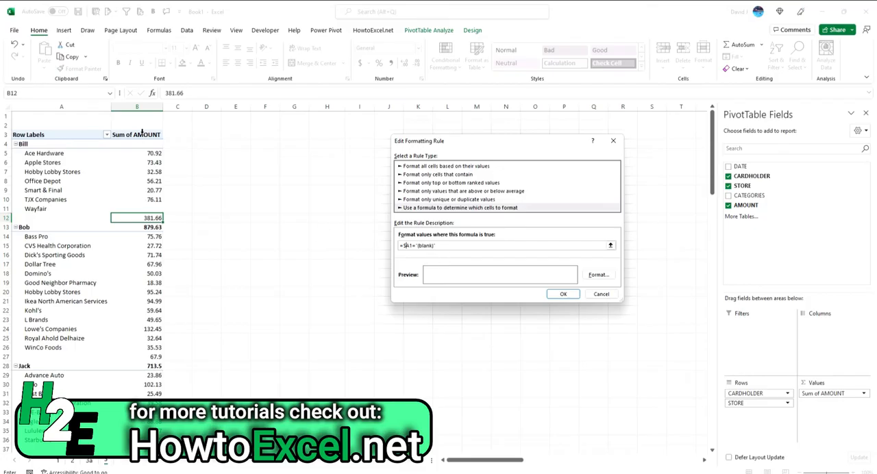
pyautogui.moveTo(68, 210)
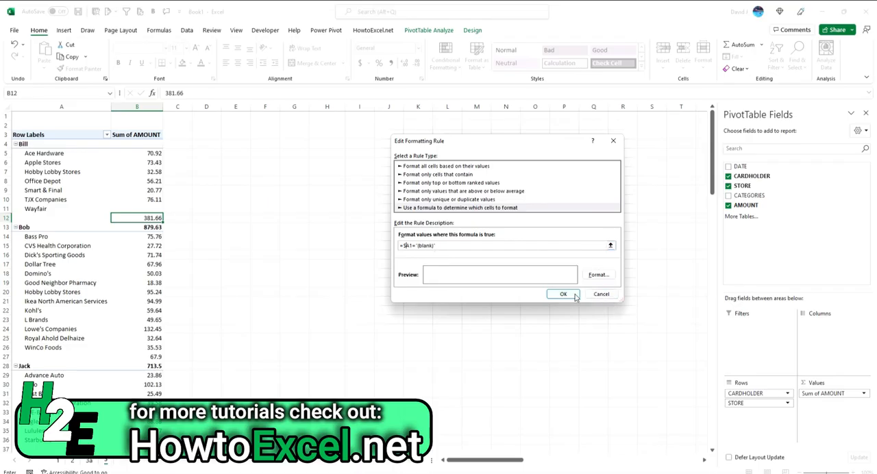
pyautogui.click(565, 294)
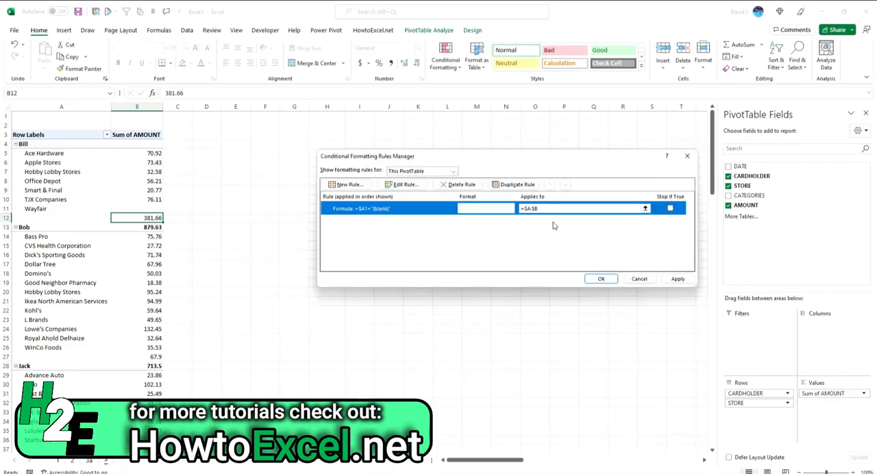
pyautogui.click(677, 279)
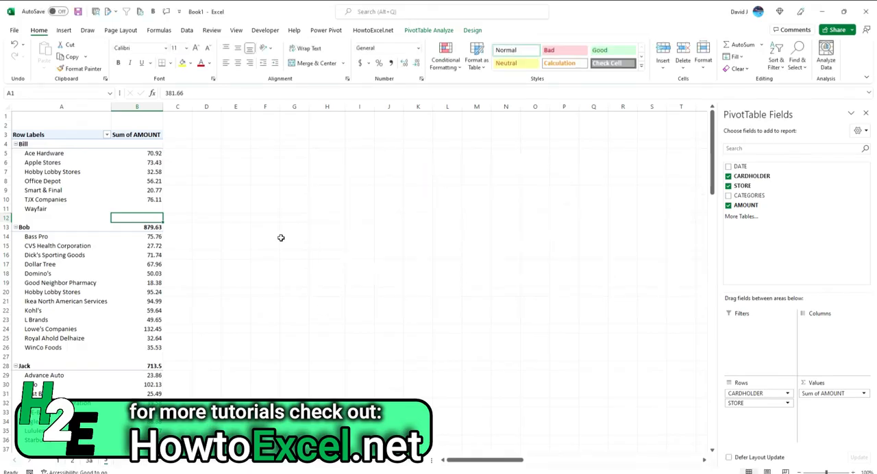
pyautogui.moveTo(37, 219)
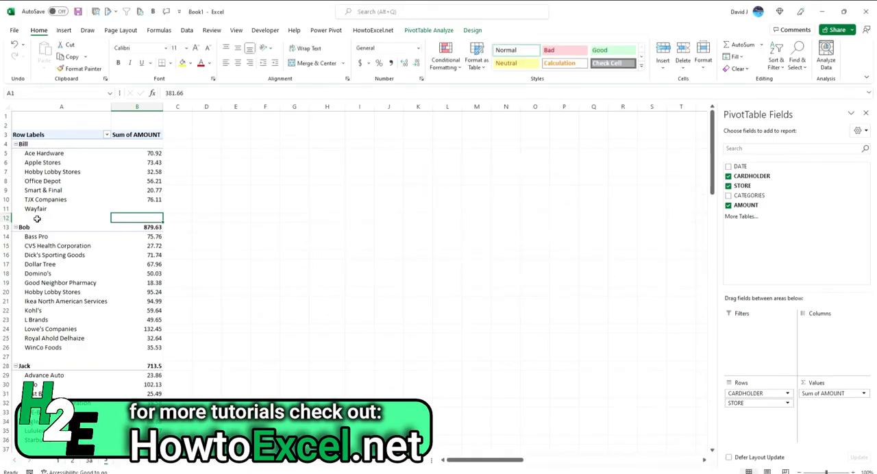
pyautogui.moveTo(133, 179)
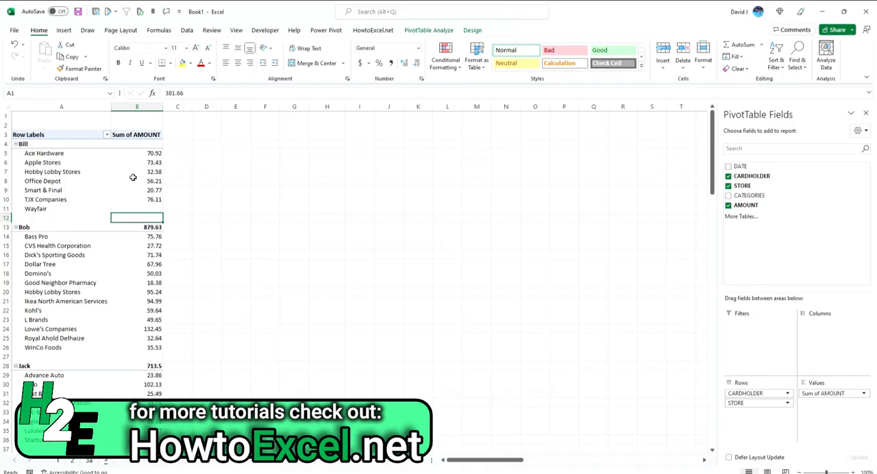
pyautogui.moveTo(170, 199)
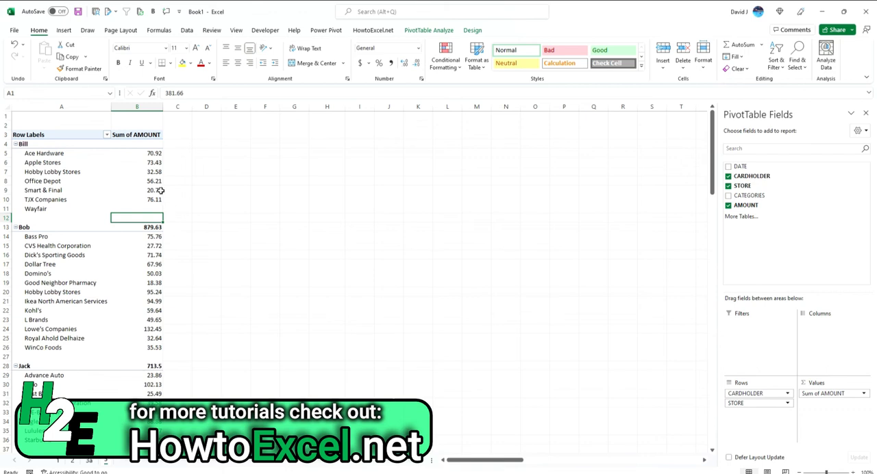
pyautogui.moveTo(137, 154); pyautogui.dragTo(137, 209)
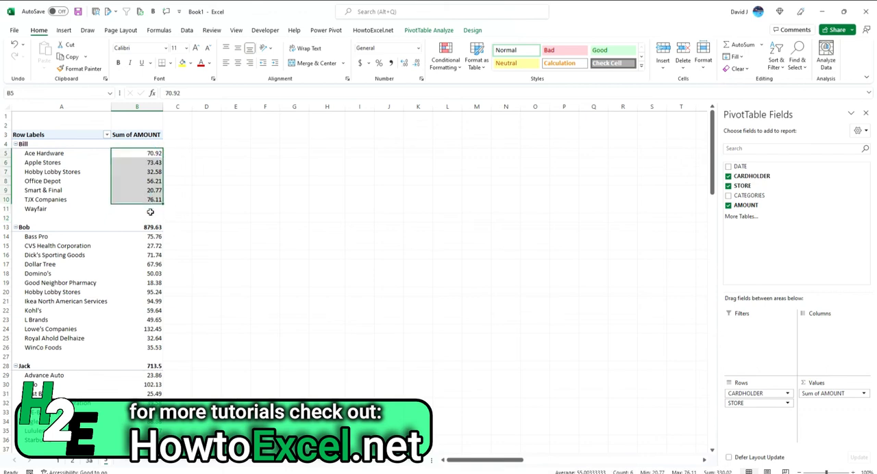
pyautogui.moveTo(152, 255)
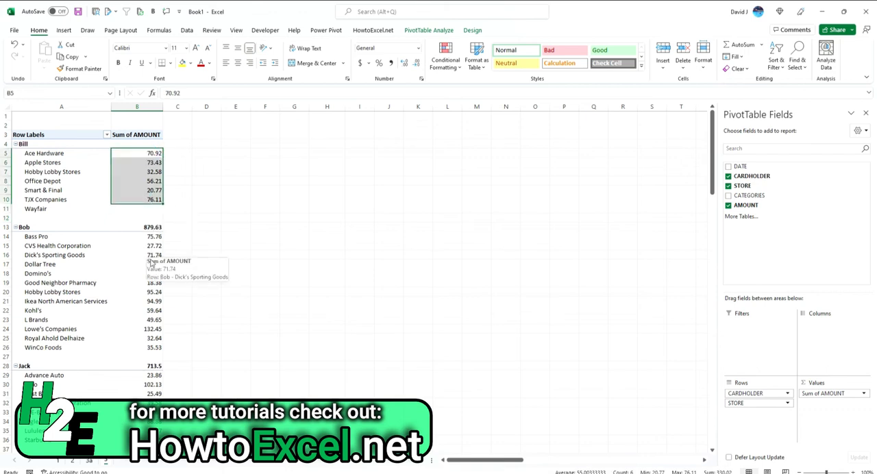
pyautogui.click(137, 227)
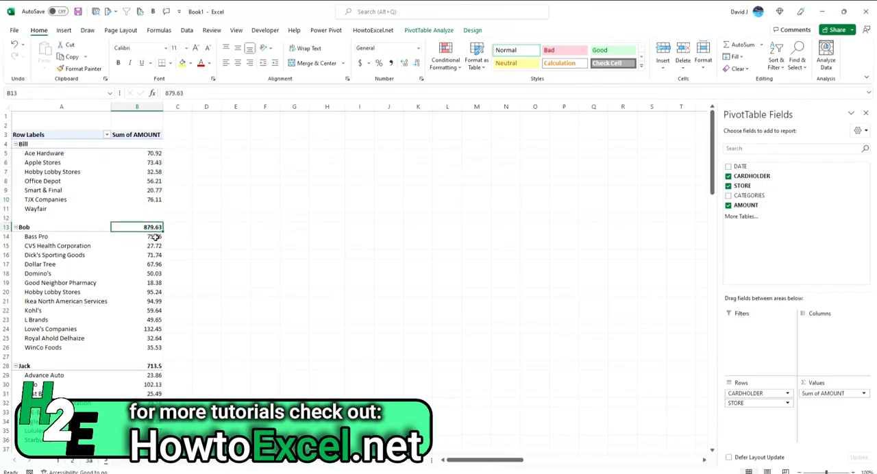
pyautogui.moveTo(154, 236)
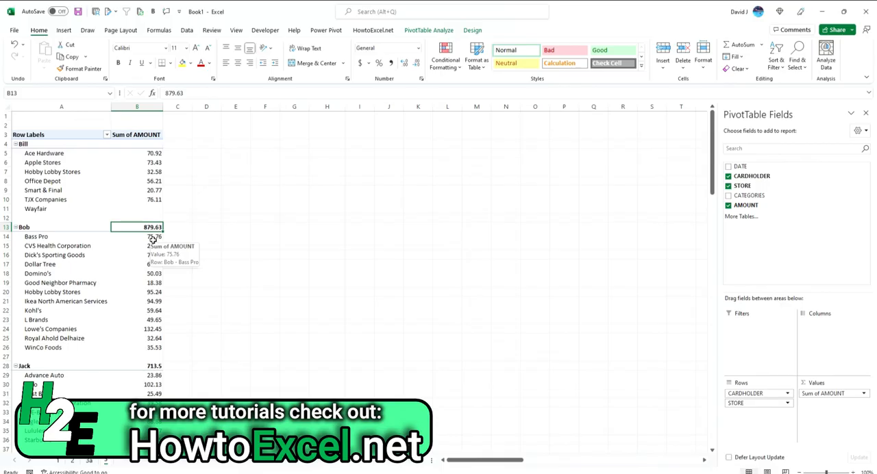
pyautogui.moveTo(156, 245)
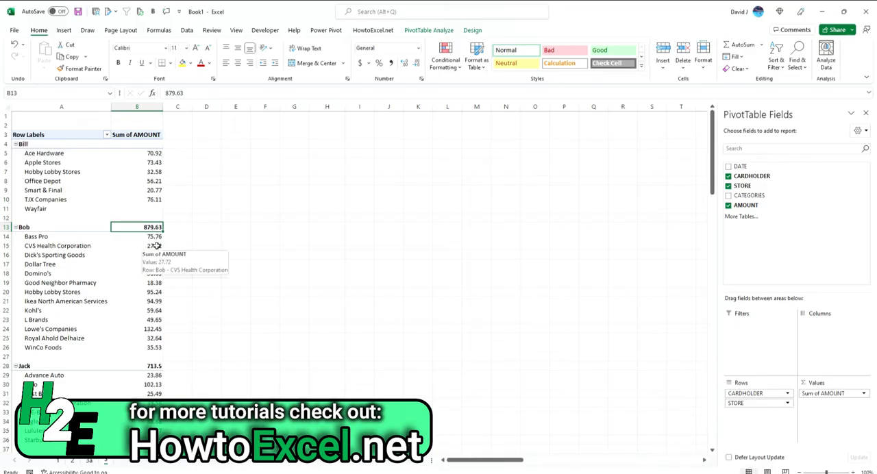
pyautogui.moveTo(151, 235)
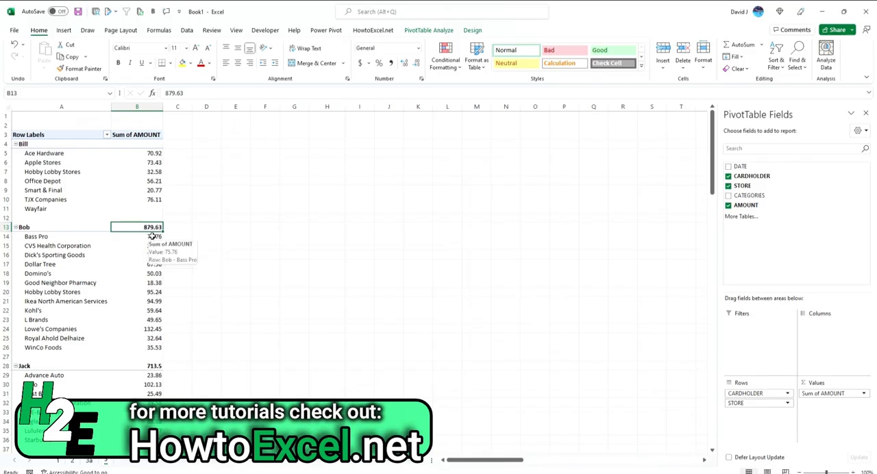
pyautogui.moveTo(138, 235); pyautogui.dragTo(137, 347)
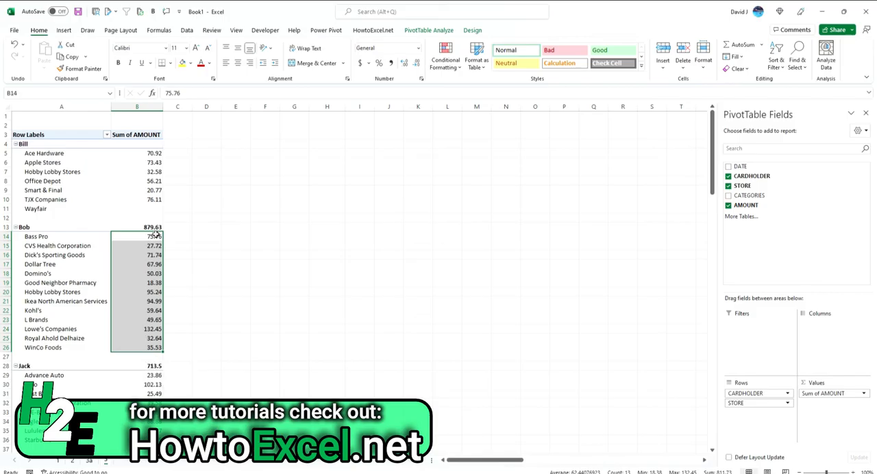
pyautogui.moveTo(266, 264)
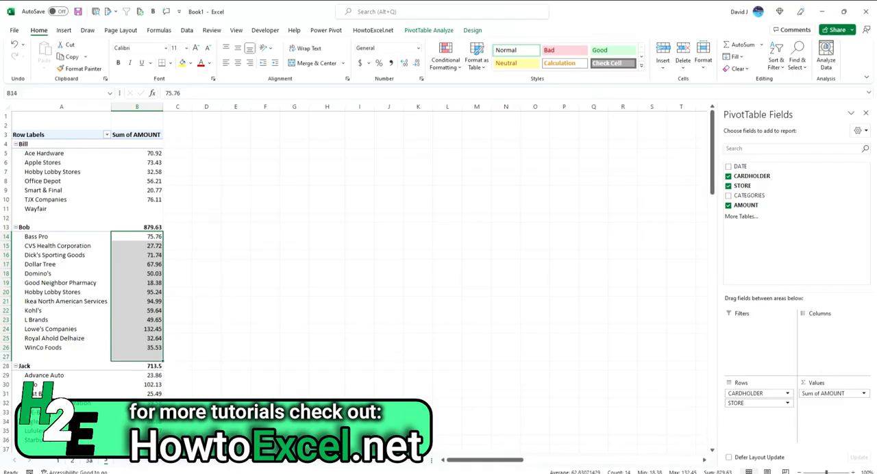
pyautogui.click(148, 245)
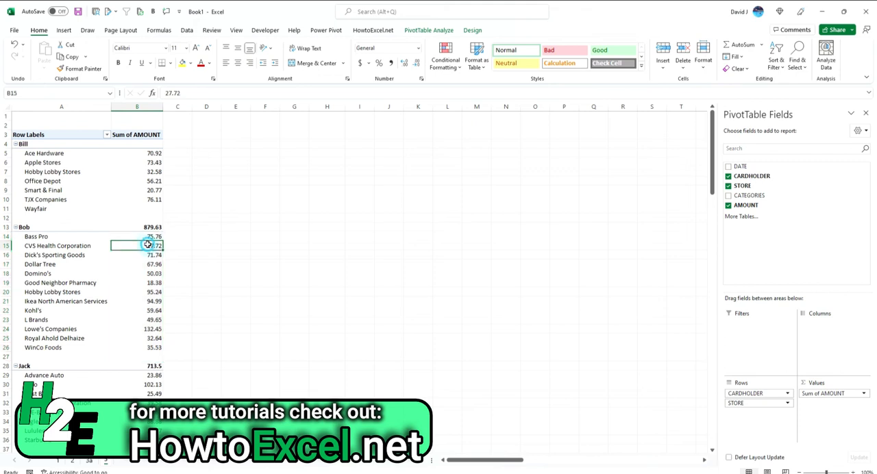
pyautogui.moveTo(154, 245)
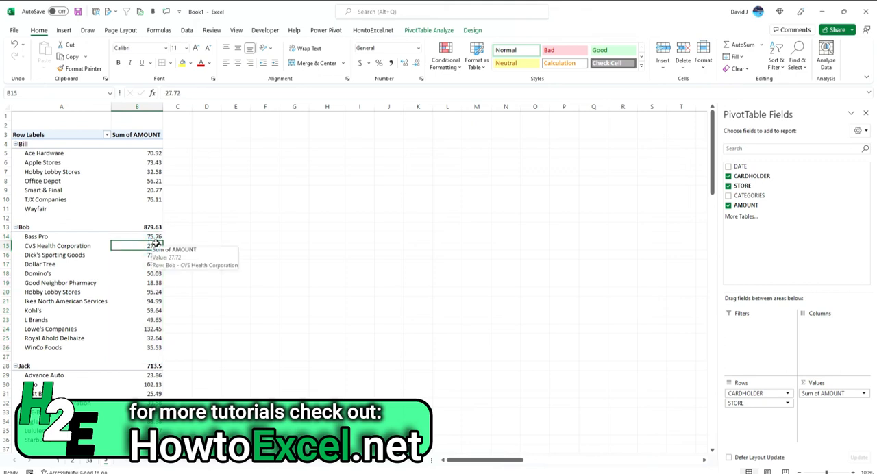